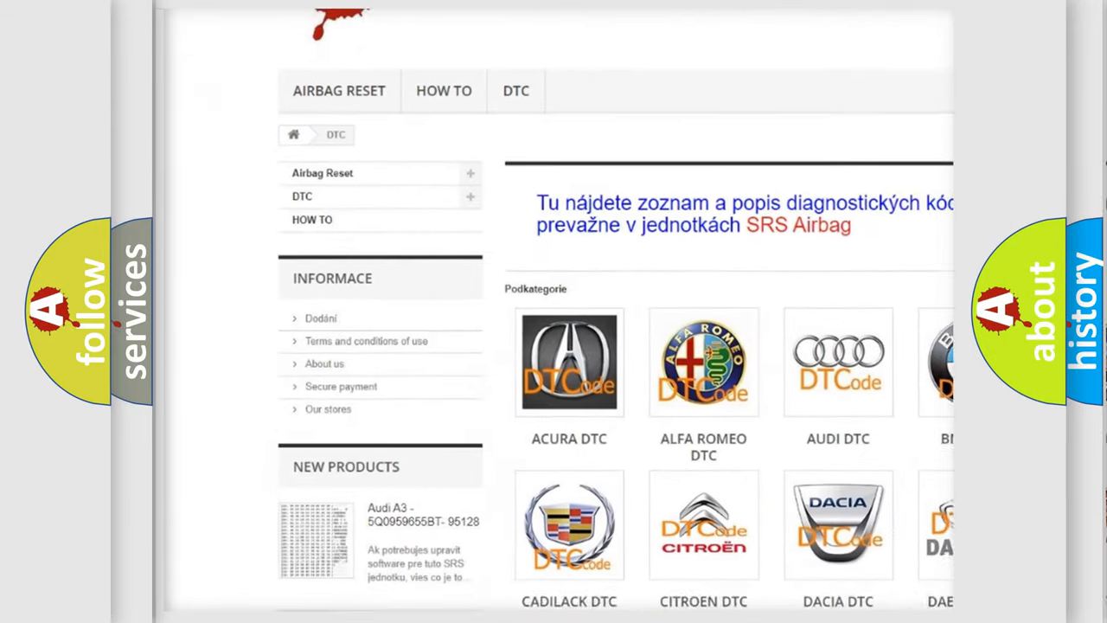
{"action": "scroll", "scroll_direction": "down", "scroll_amount": 3}
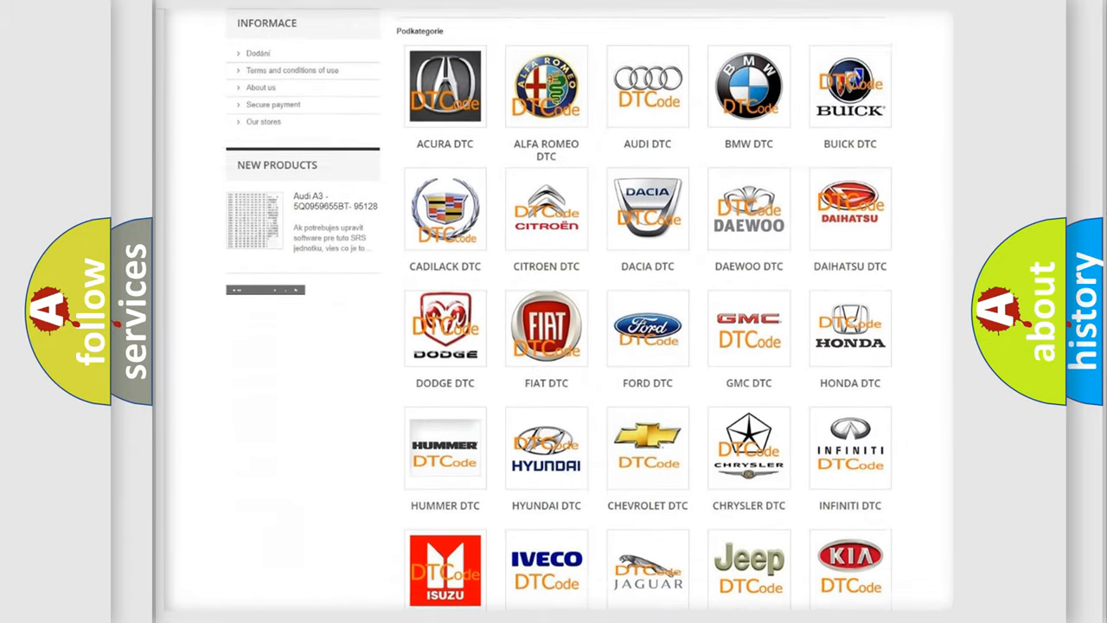
{"action": "scroll", "scroll_direction": "down", "scroll_amount": 3}
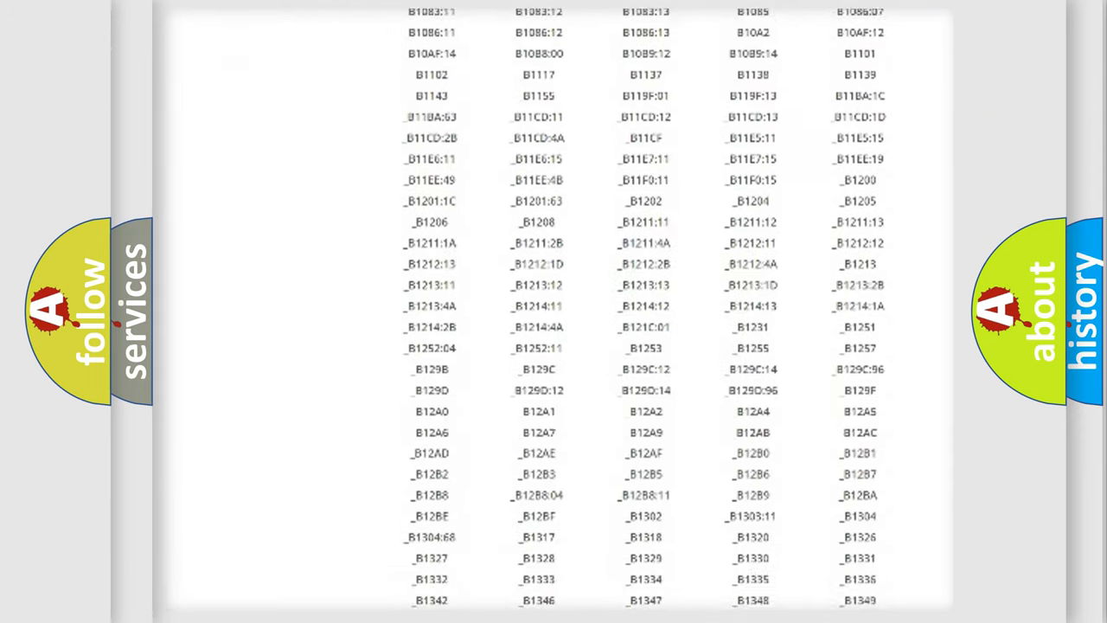
{"action": "scroll", "scroll_direction": "down", "scroll_amount": 3}
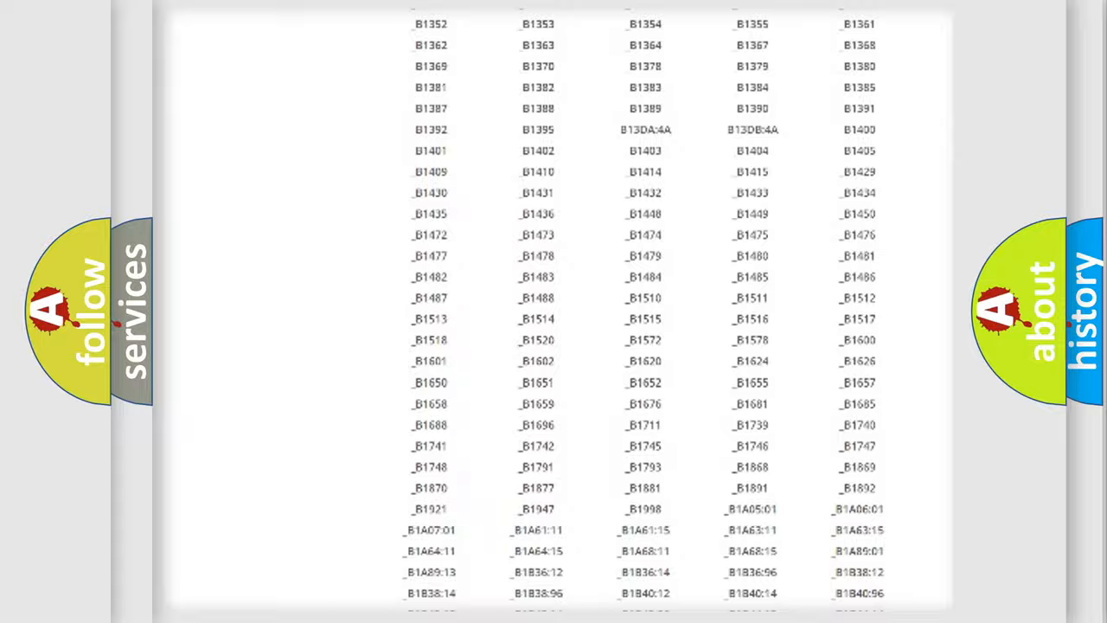